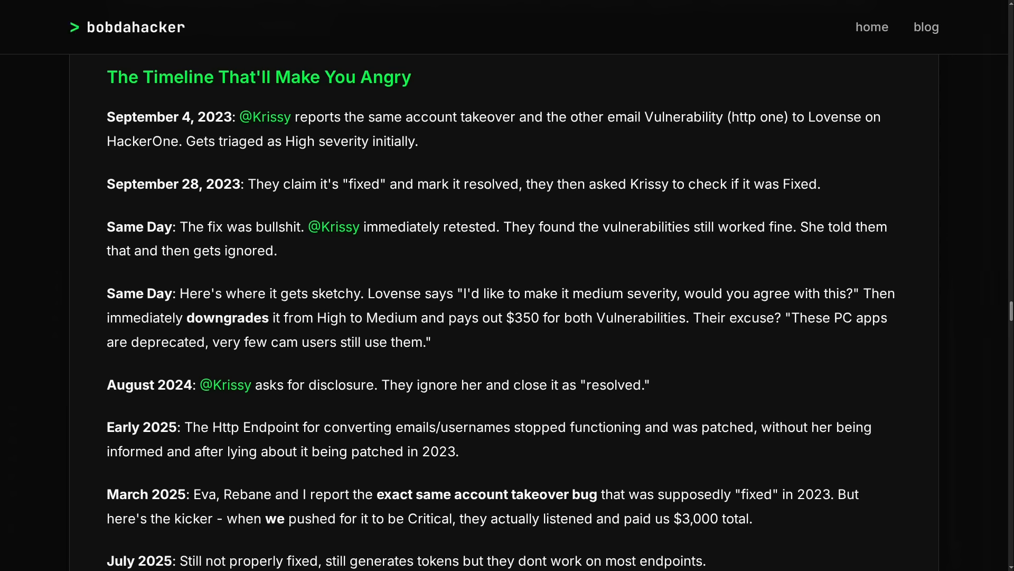
{"action": "mouse_move", "coordinate": [720, 256]}
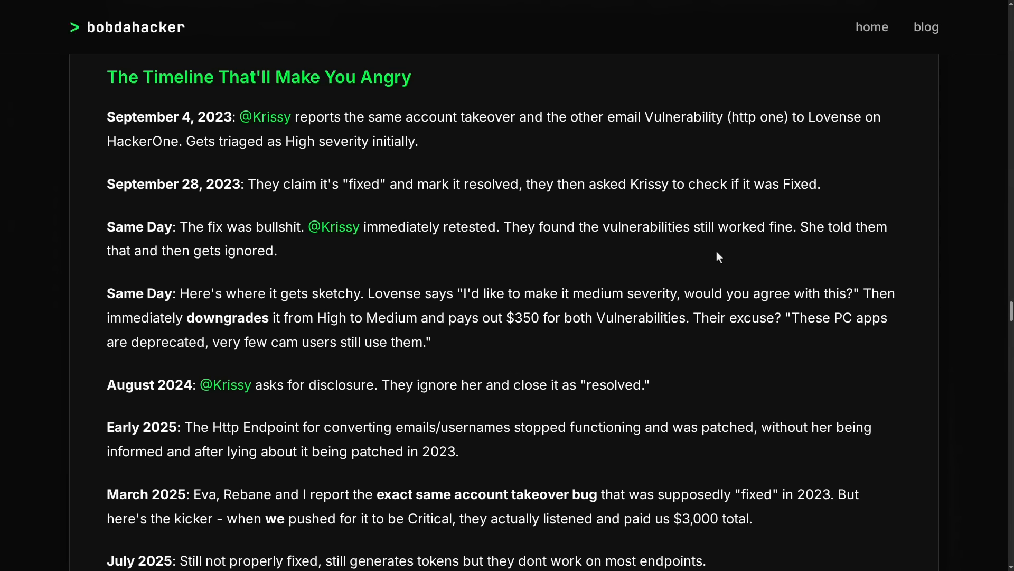
{"action": "scroll", "scroll_direction": "down", "scroll_amount": 3}
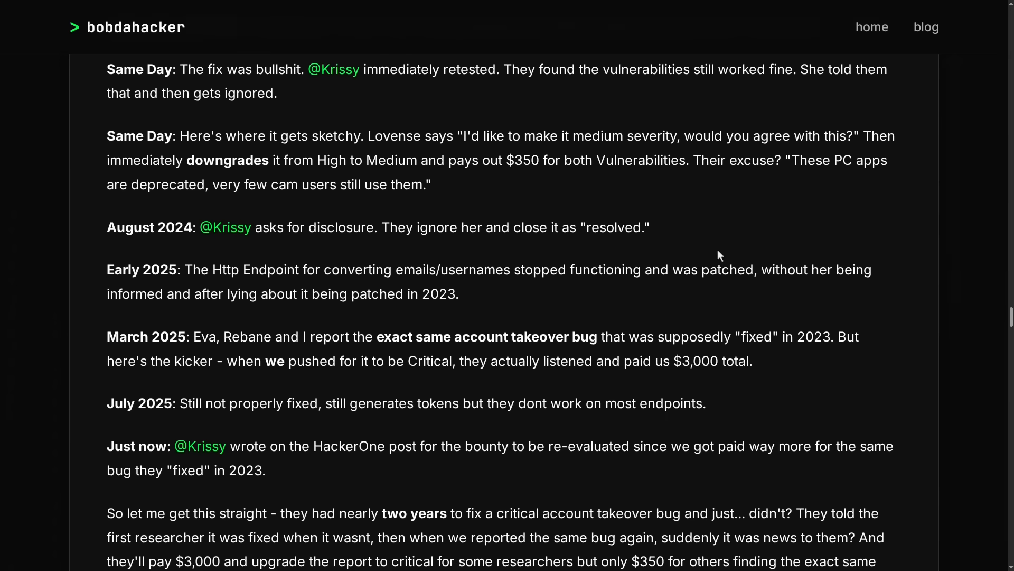
{"action": "mouse_move", "coordinate": [716, 264]}
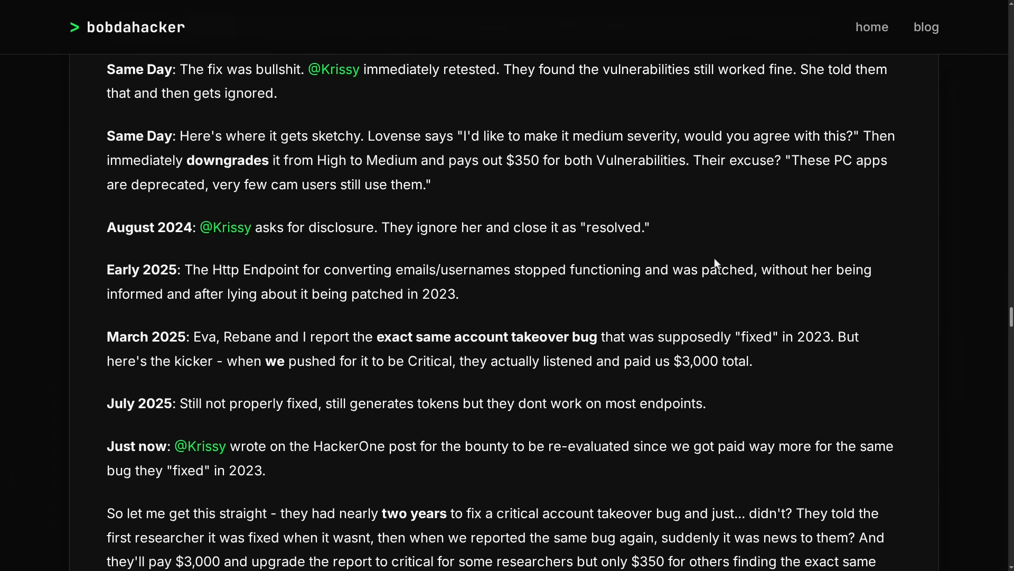
{"action": "scroll", "scroll_direction": "down", "scroll_amount": 3}
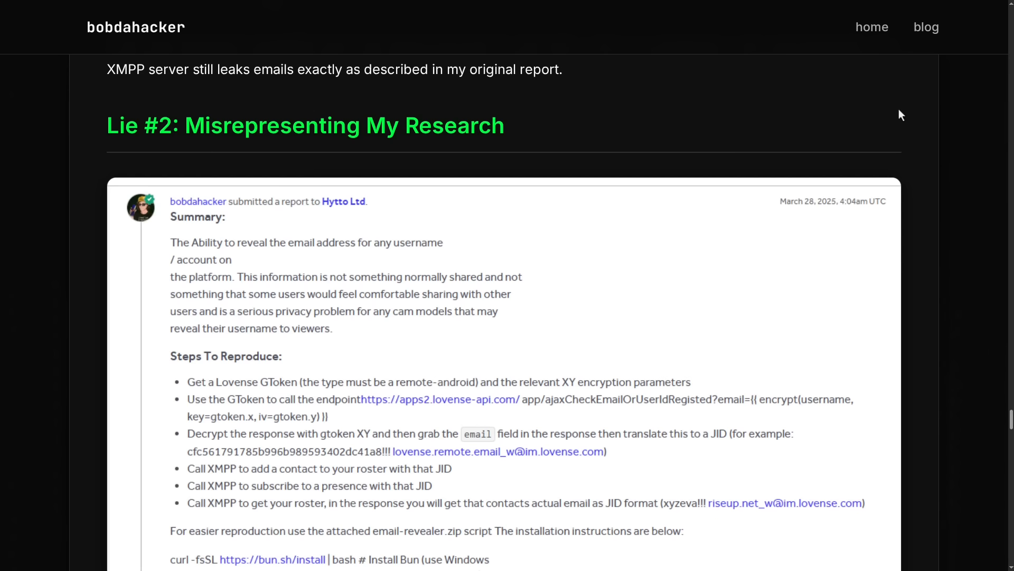
{"action": "mouse_move", "coordinate": [901, 128]}
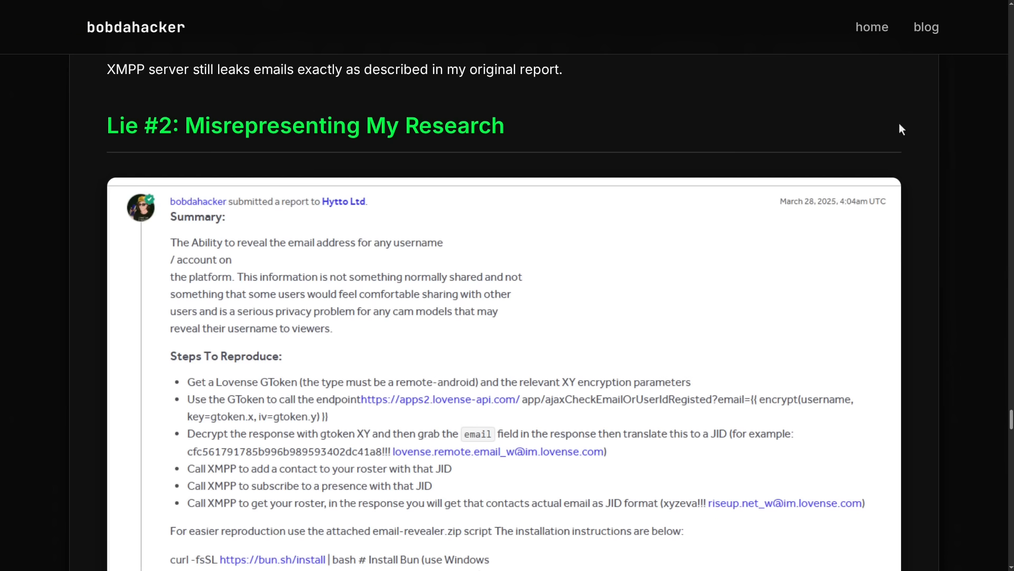
{"action": "scroll", "scroll_direction": "down", "scroll_amount": 3}
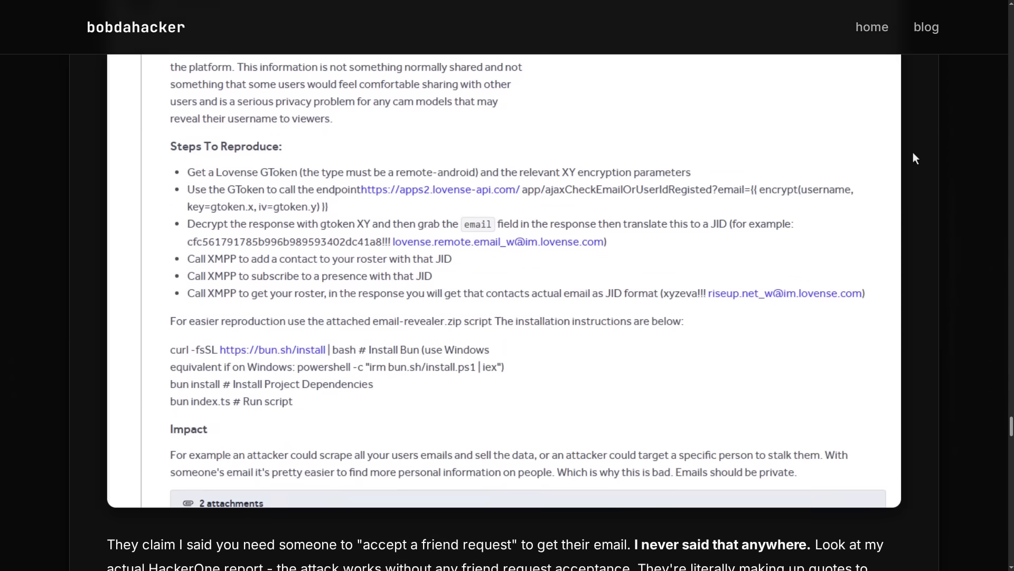
{"action": "scroll", "scroll_direction": "down", "scroll_amount": 3}
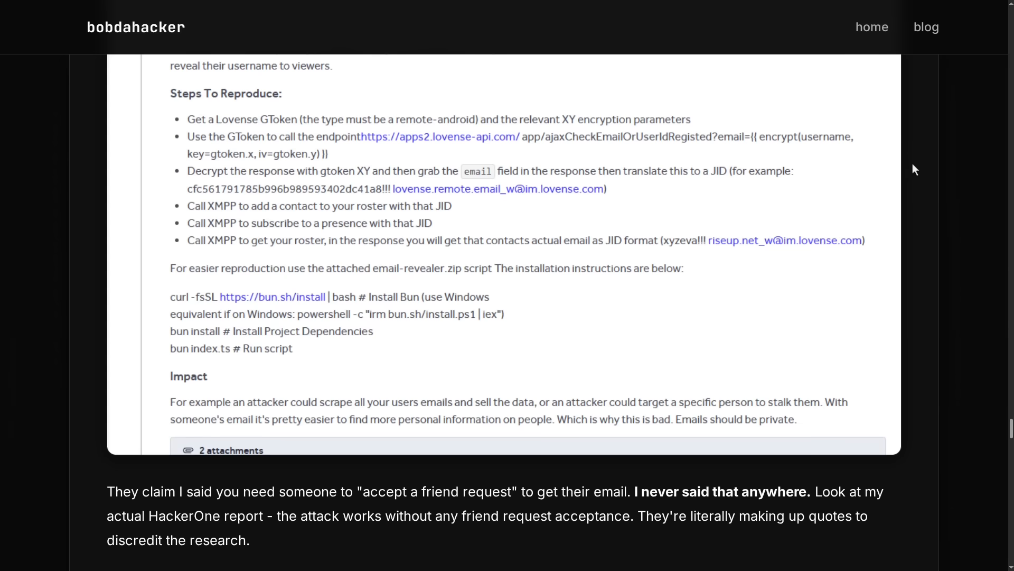
{"action": "mouse_move", "coordinate": [819, 233]}
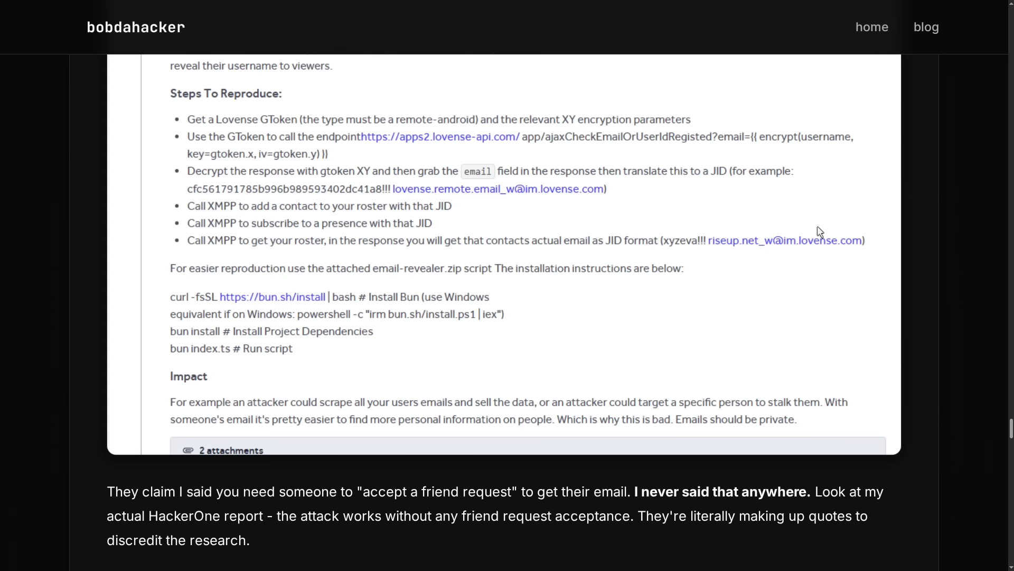
{"action": "mouse_move", "coordinate": [828, 278]}
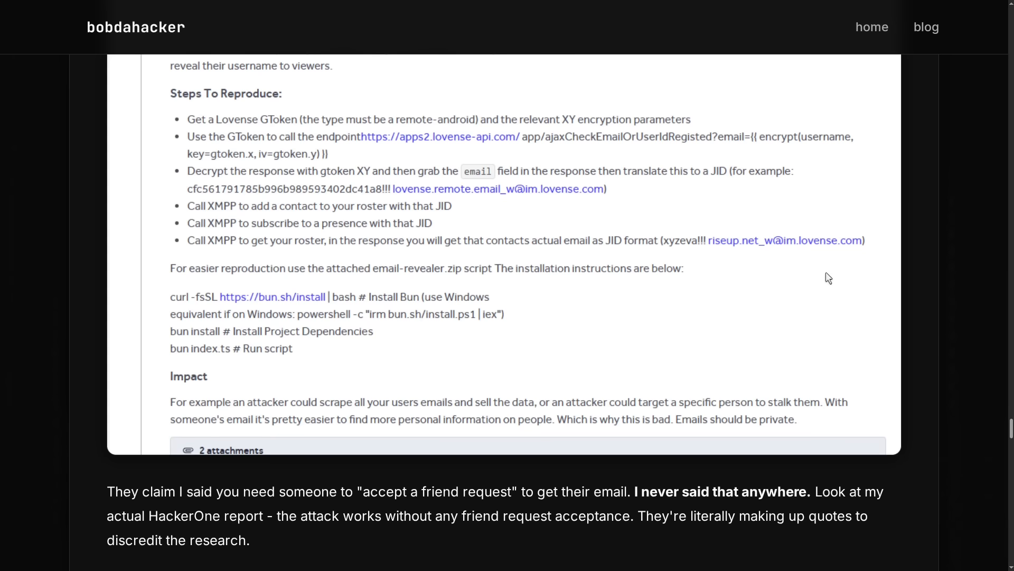
{"action": "mouse_move", "coordinate": [781, 306]}
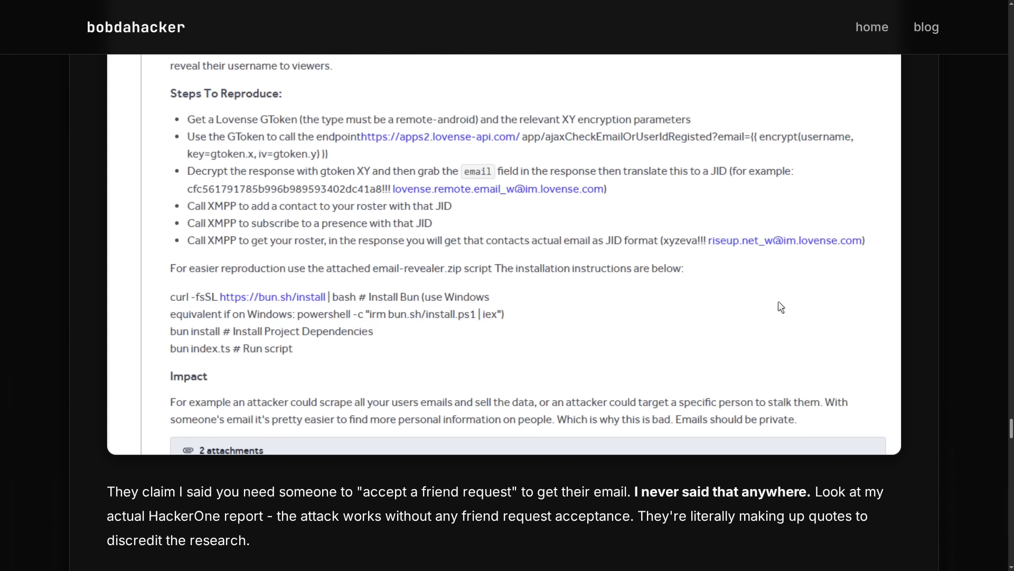
{"action": "scroll", "scroll_direction": "down", "scroll_amount": 3}
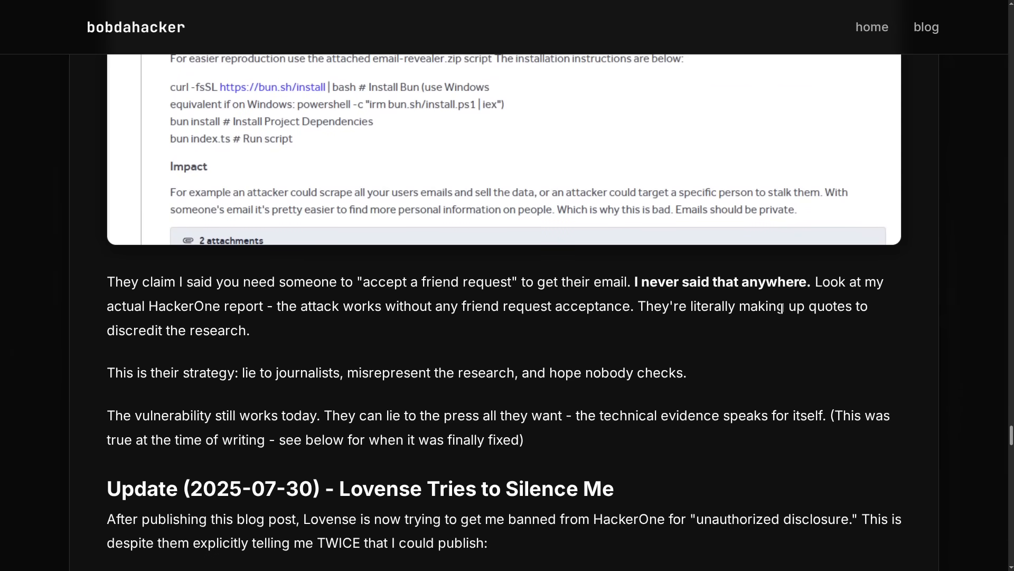
{"action": "mouse_move", "coordinate": [798, 344]}
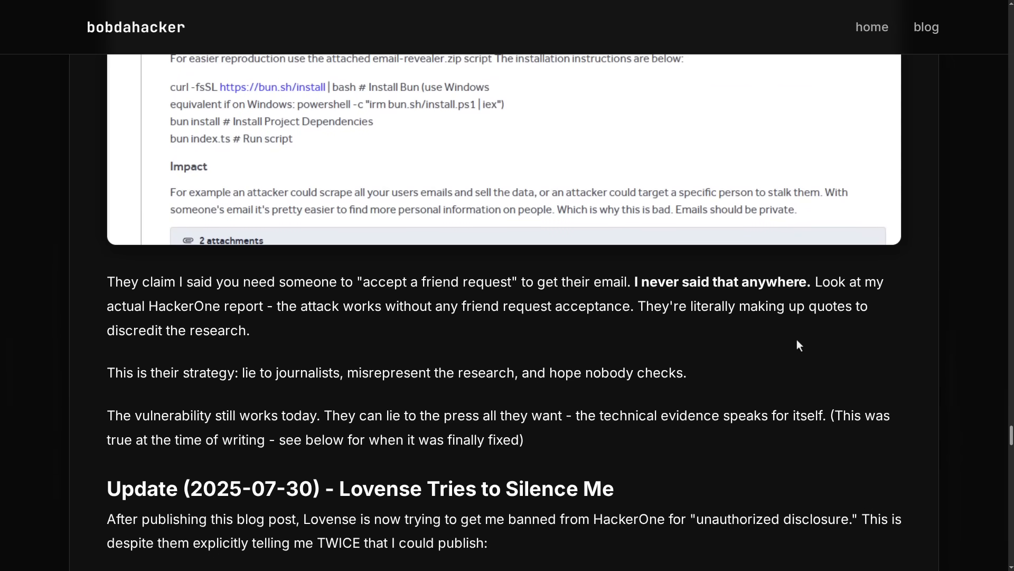
{"action": "scroll", "scroll_direction": "down", "scroll_amount": 3}
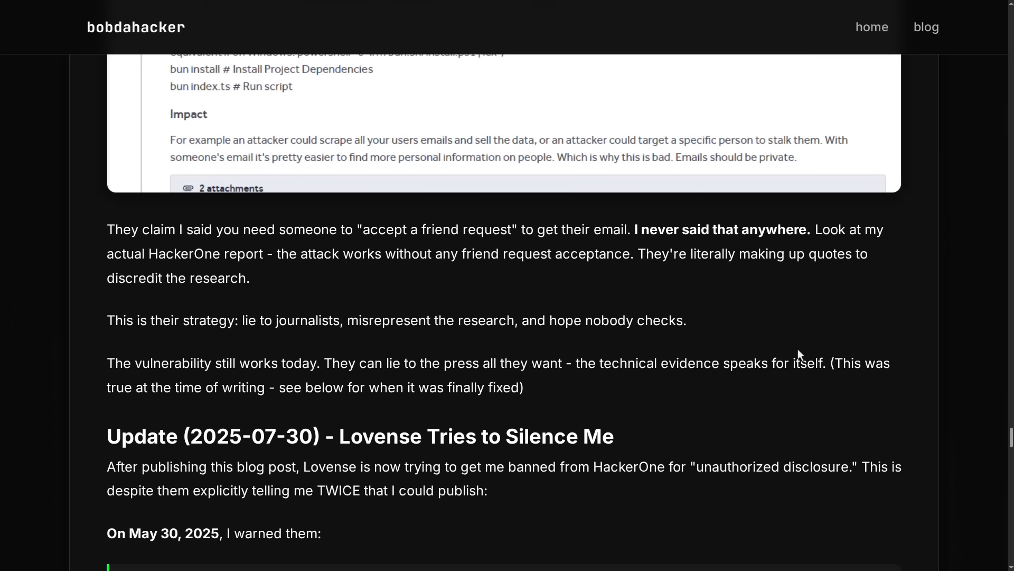
{"action": "scroll", "scroll_direction": "down", "scroll_amount": 3}
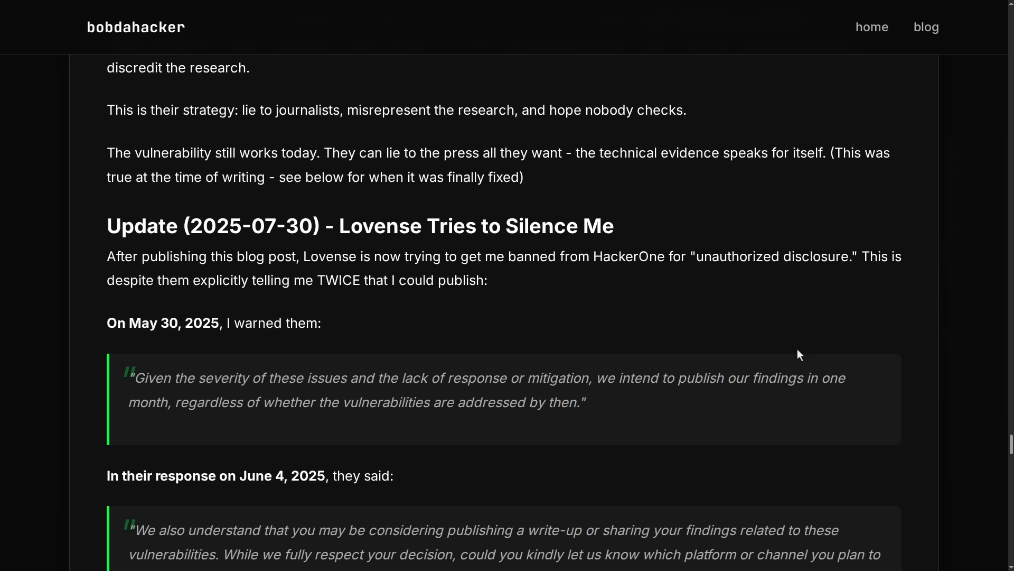
{"action": "scroll", "scroll_direction": "down", "scroll_amount": 3}
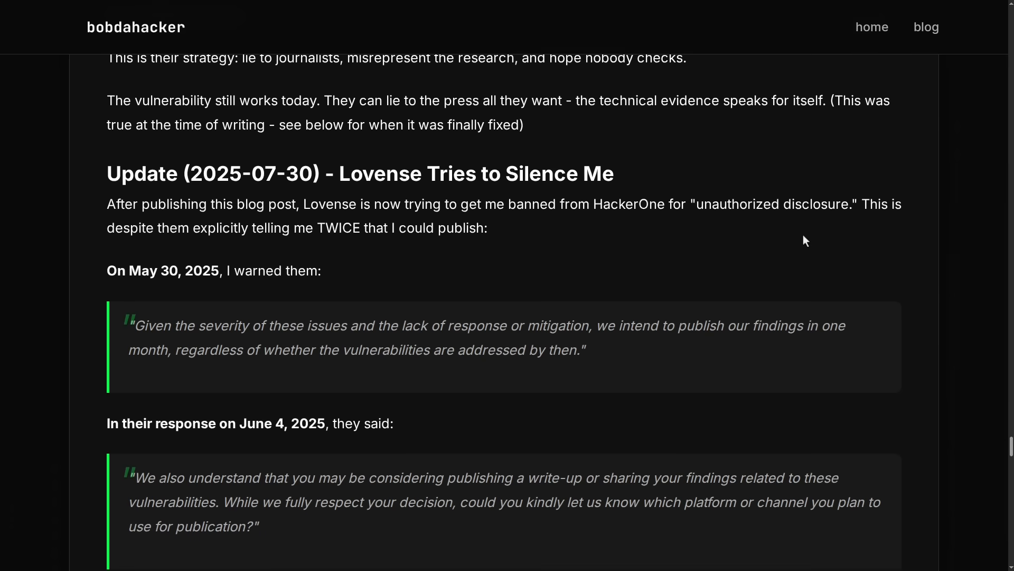
{"action": "scroll", "scroll_direction": "down", "scroll_amount": 3}
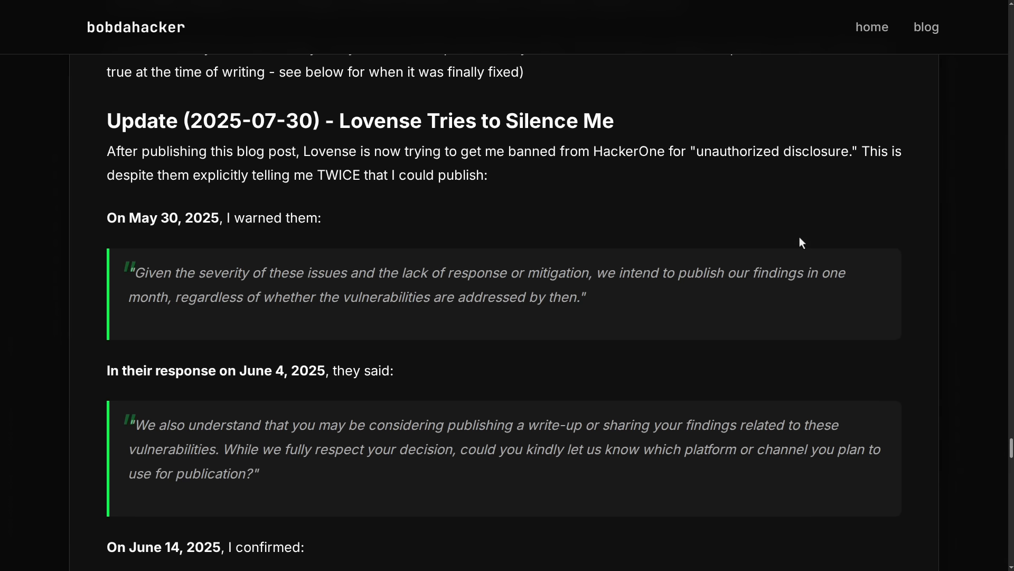
{"action": "scroll", "scroll_direction": "down", "scroll_amount": 3}
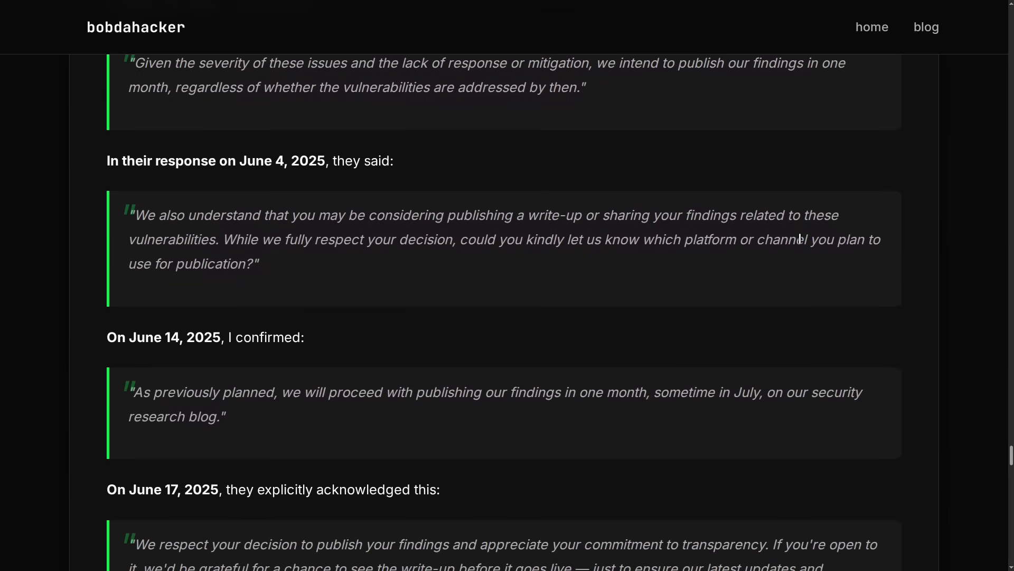
{"action": "scroll", "scroll_direction": "down", "scroll_amount": 3}
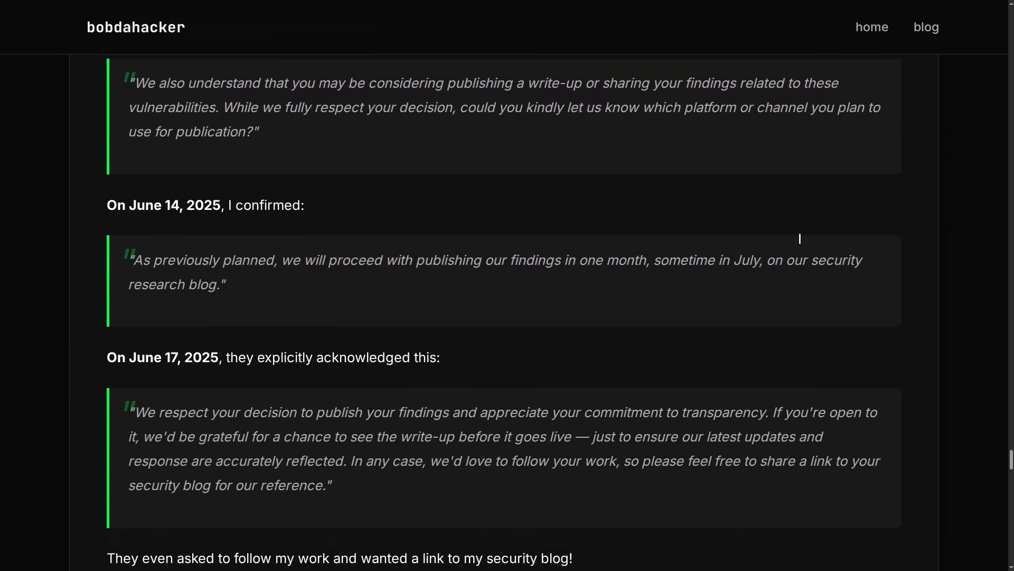
{"action": "scroll", "scroll_direction": "down", "scroll_amount": 3}
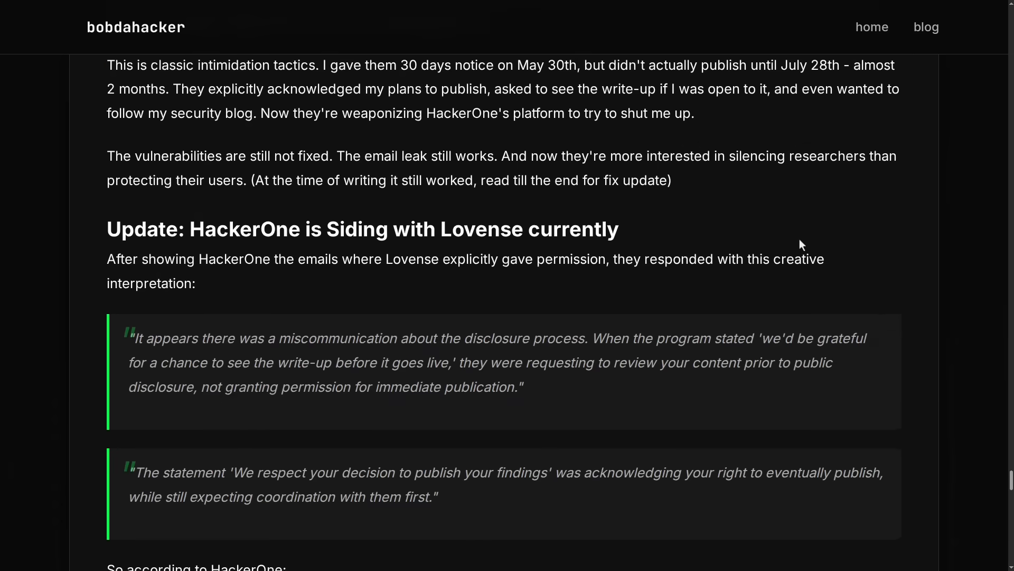